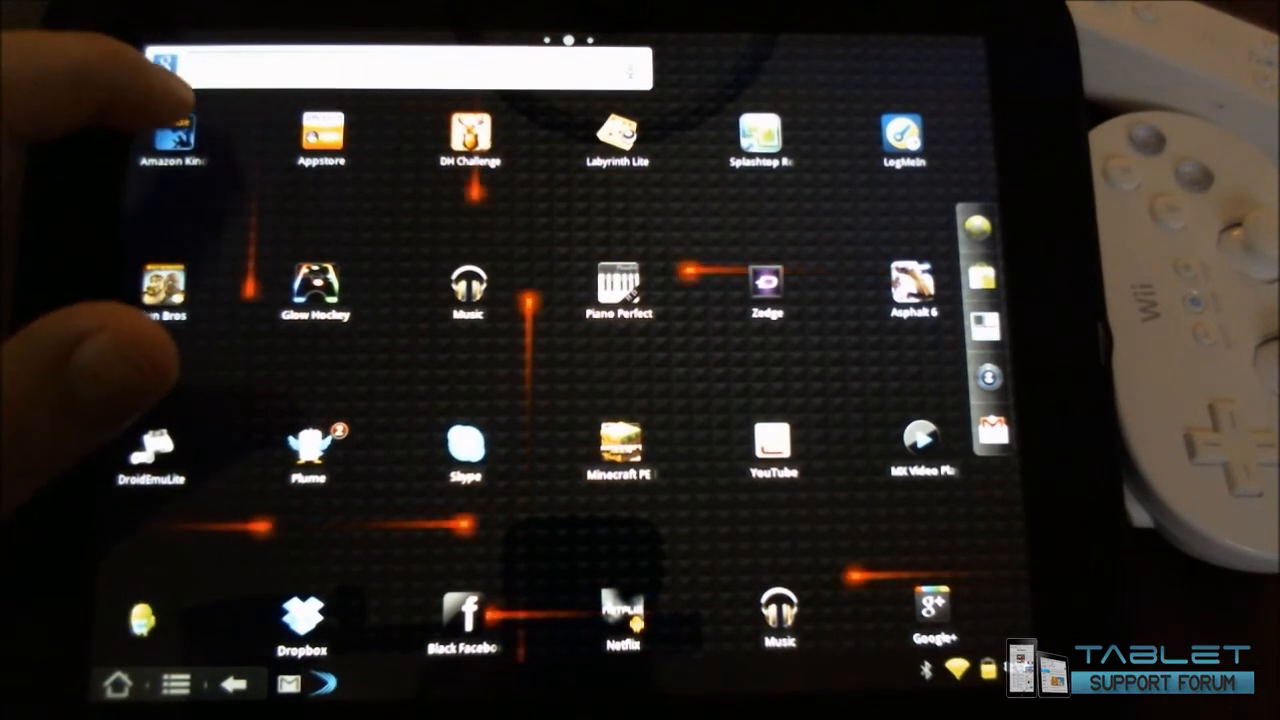
Launch Amazon Kindle from the launcher to its library showing the Sherlock Holmes book
{"action": "left_click", "coordinate": [171, 140]}
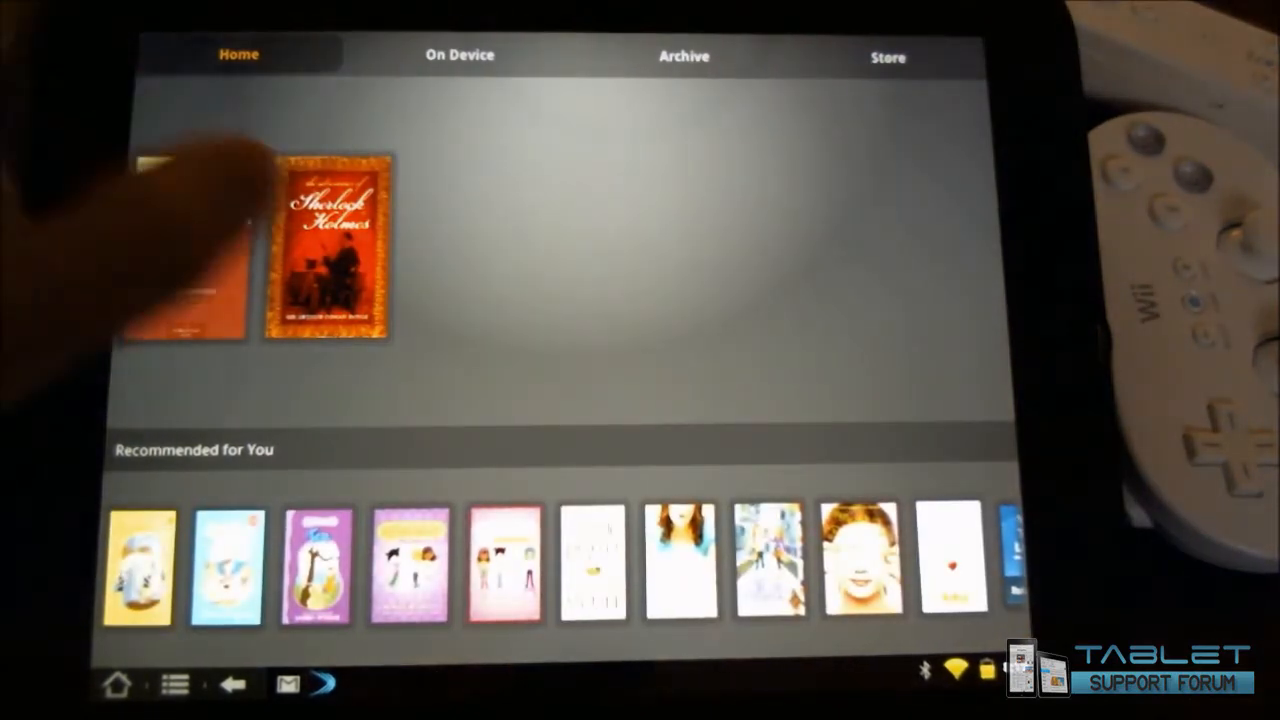
Open the Sherlock Holmes book and swipe through a few pages
{"action": "left_click", "coordinate": [180, 250]}
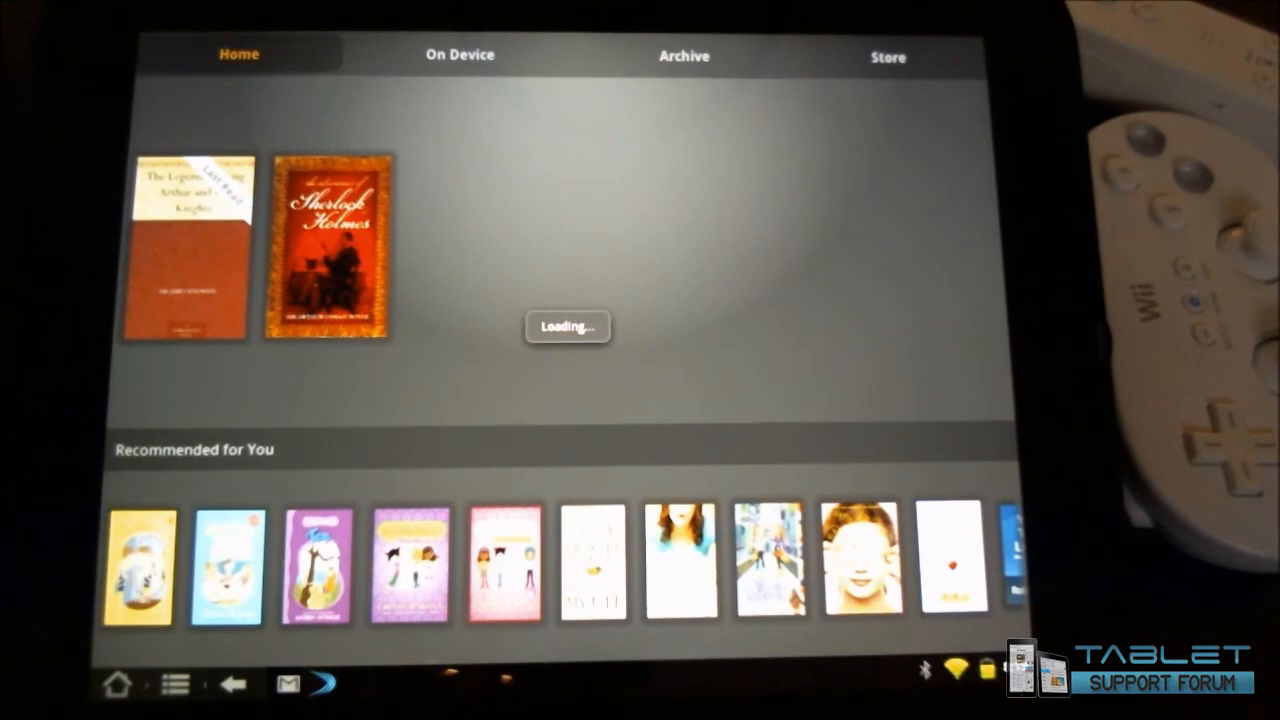
{"action": "left_click", "coordinate": [325, 248]}
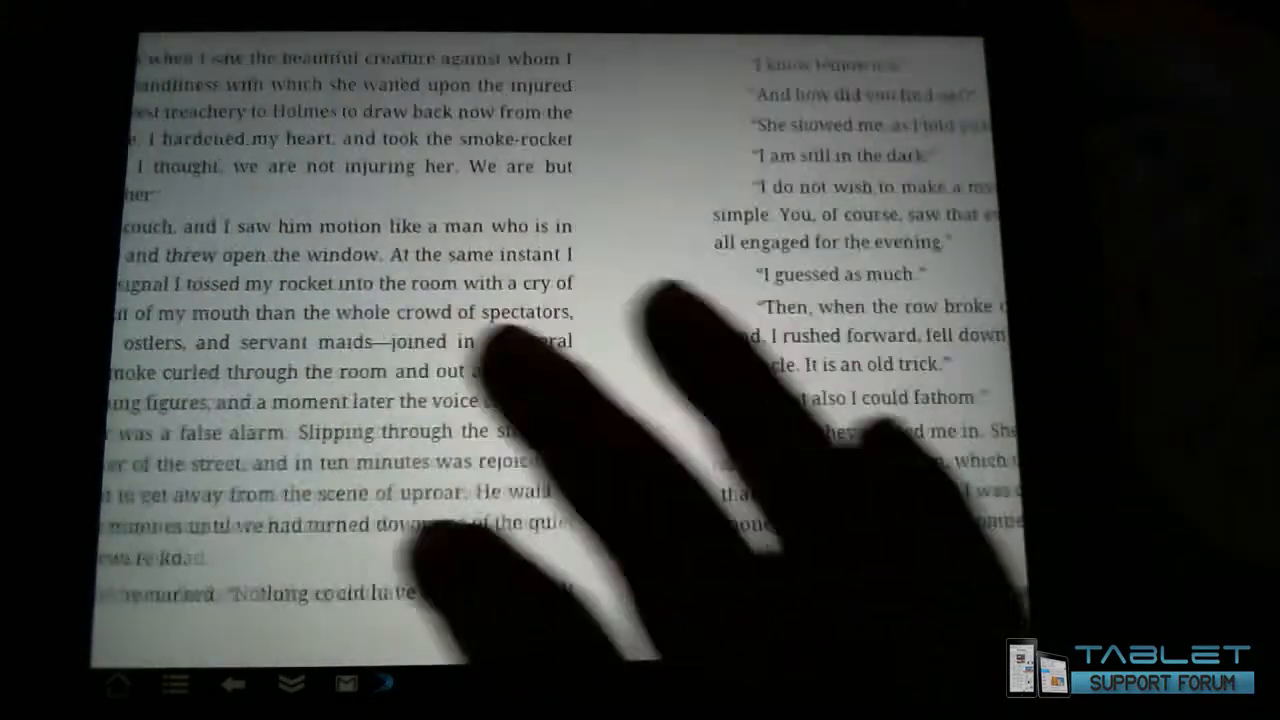
{"action": "scroll", "scroll_direction": "left", "scroll_amount": 3}
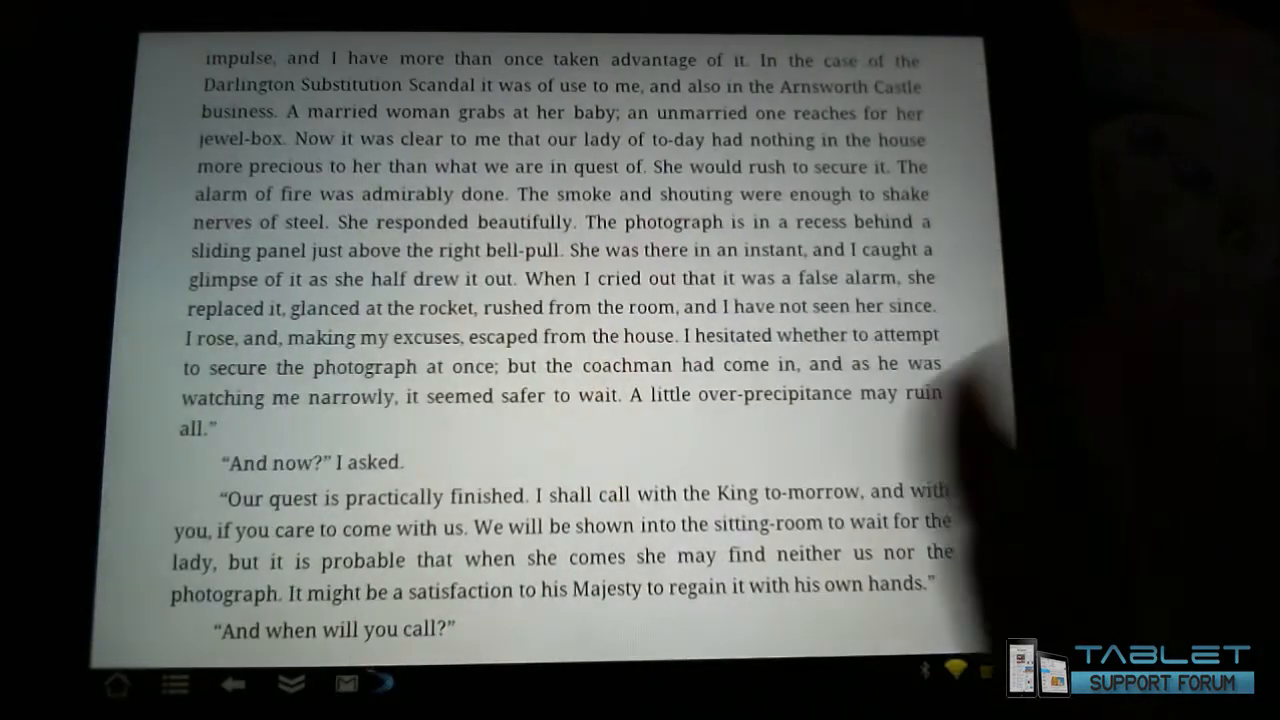
{"action": "scroll", "scroll_direction": "left", "scroll_amount": 3}
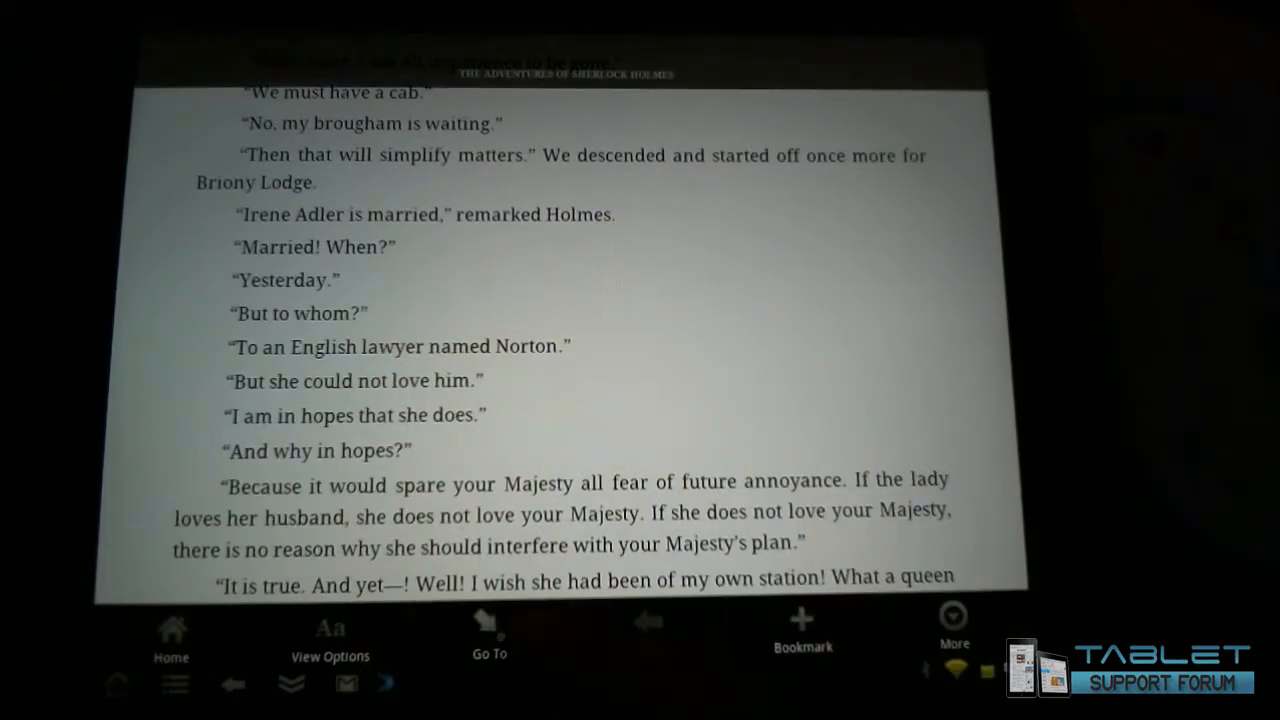
Set the page colour to Black in the reading view options
{"action": "left_click", "coordinate": [330, 635]}
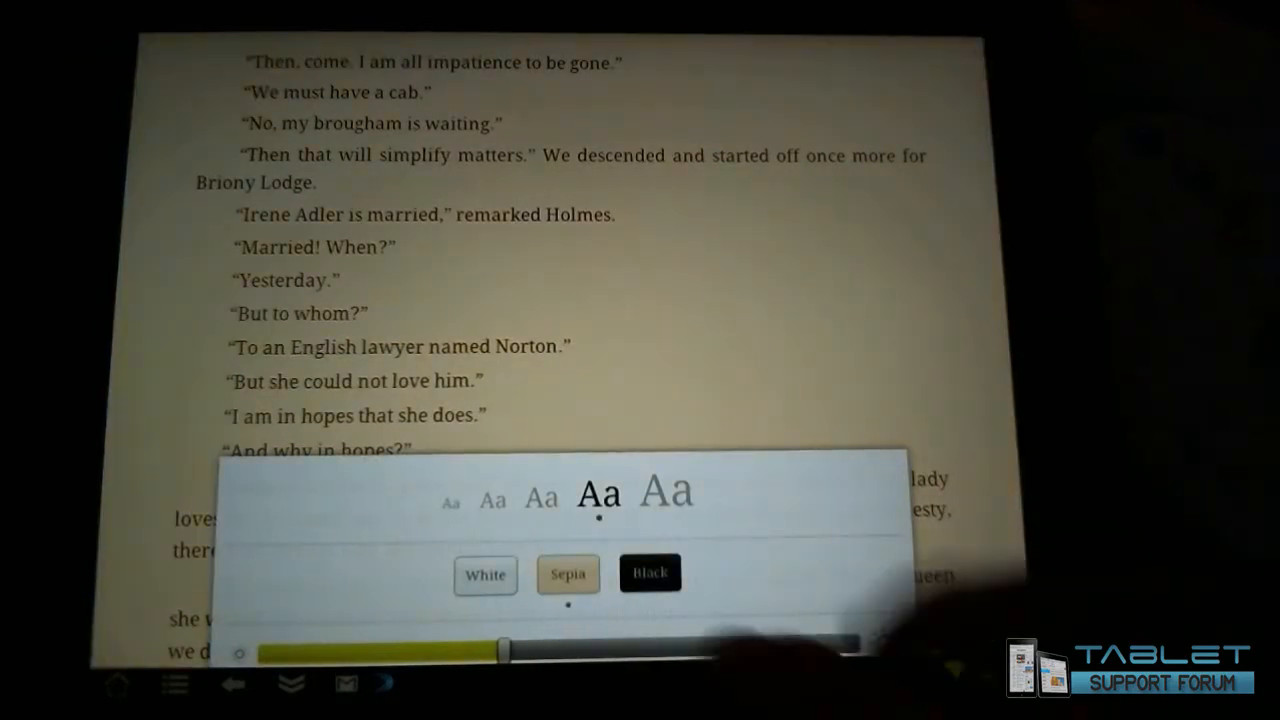
{"action": "left_click", "coordinate": [650, 573]}
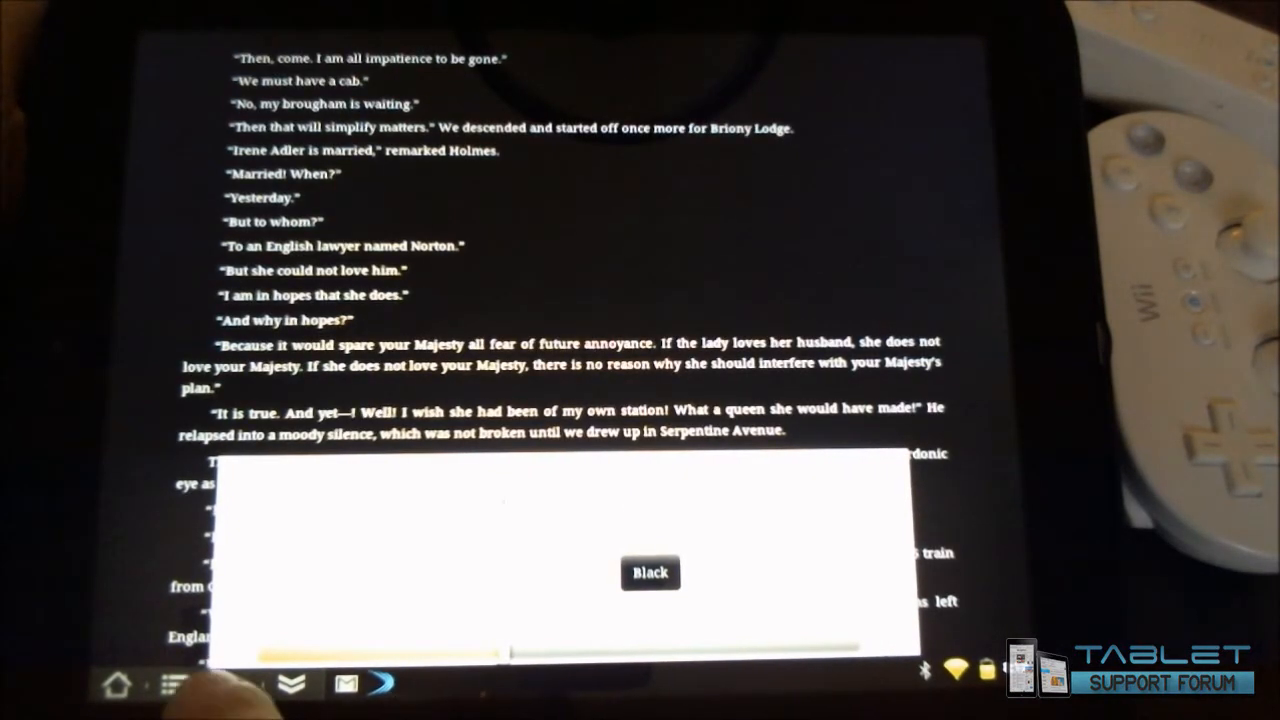
{"action": "left_click", "coordinate": [650, 572]}
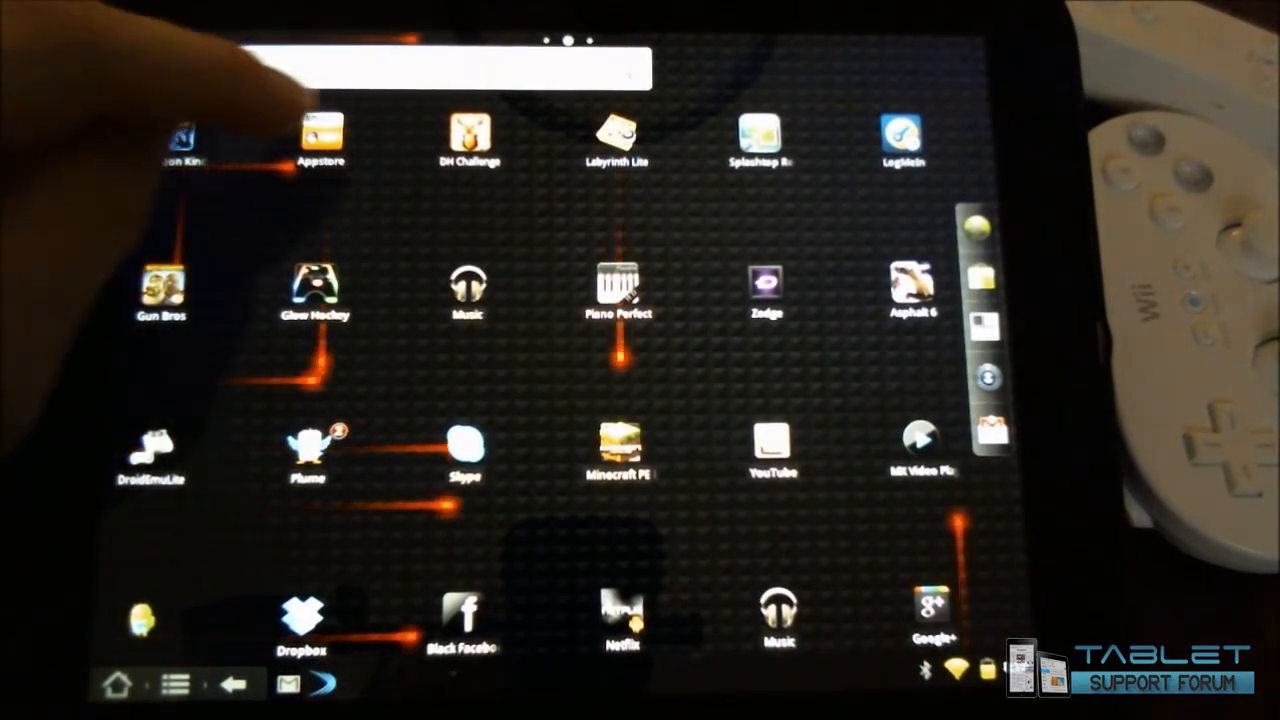
Launch Amazon Appstore and answer the Checkers install prompt
{"action": "left_click", "coordinate": [321, 135]}
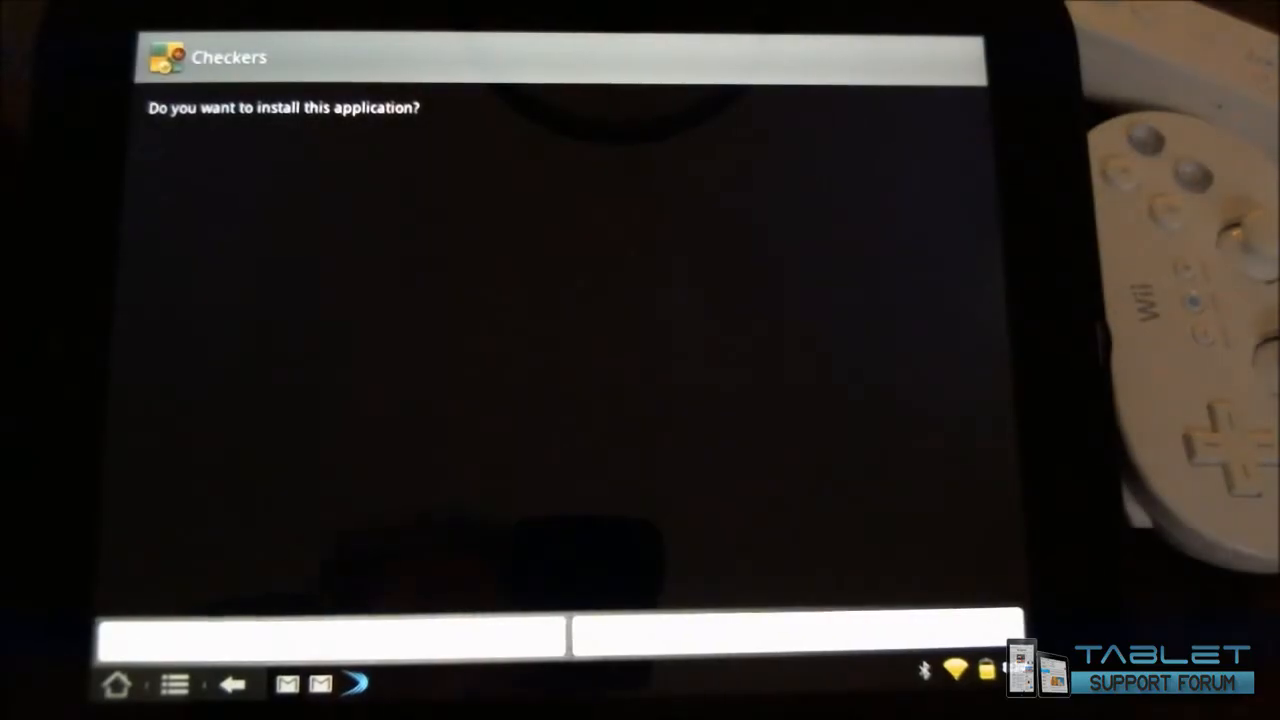
{"action": "left_click", "coordinate": [795, 637]}
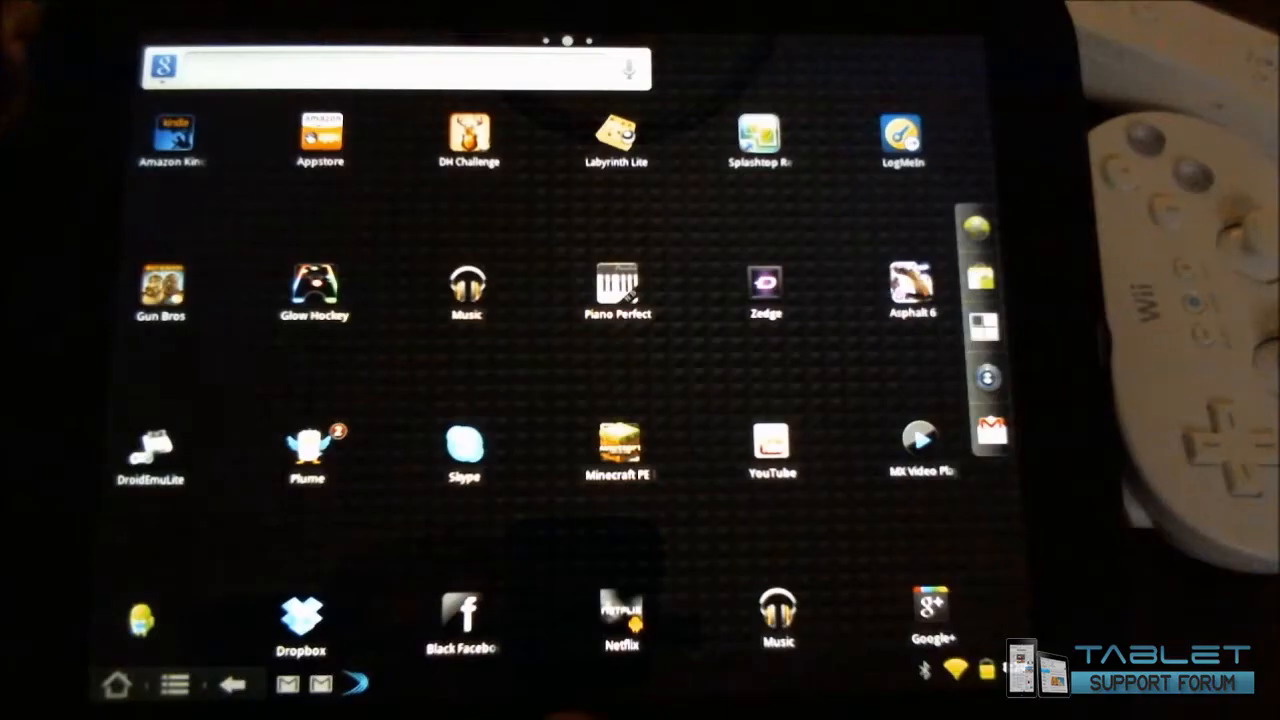
Open Gmail from the new-email notification, scroll the inbox, and show both accounts
{"action": "left_click", "coordinate": [990, 680]}
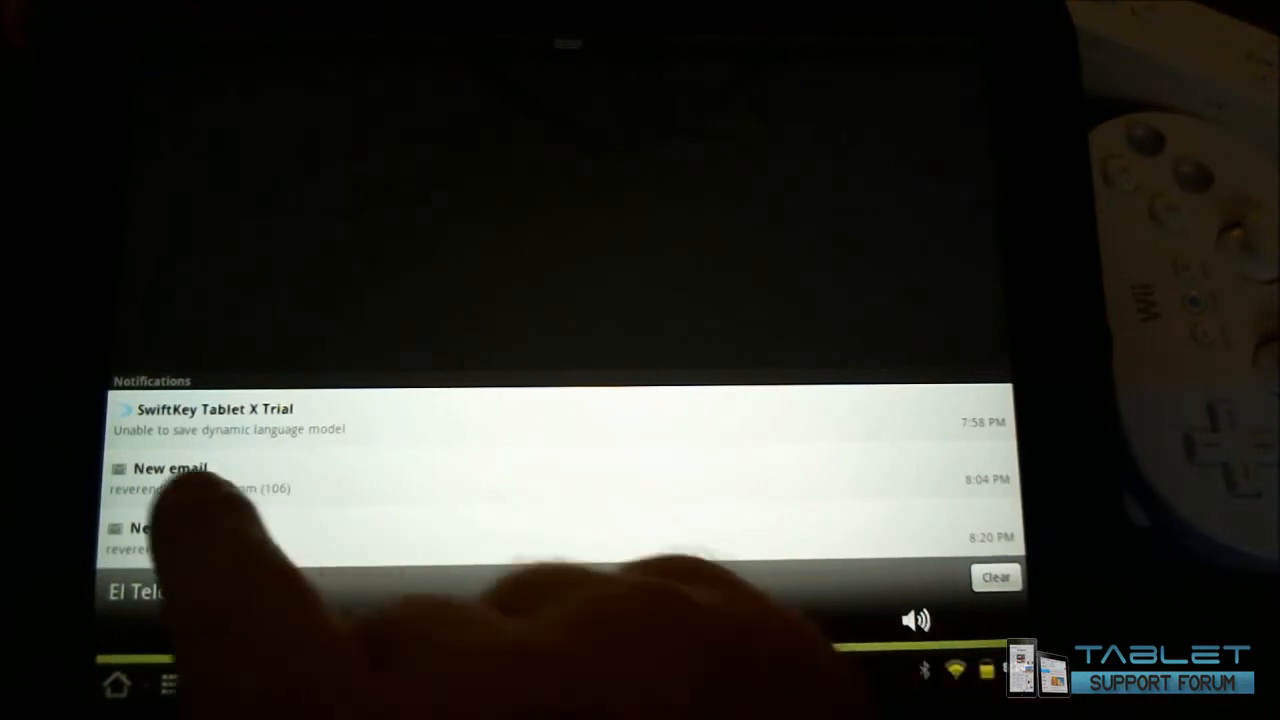
{"action": "left_click", "coordinate": [170, 468]}
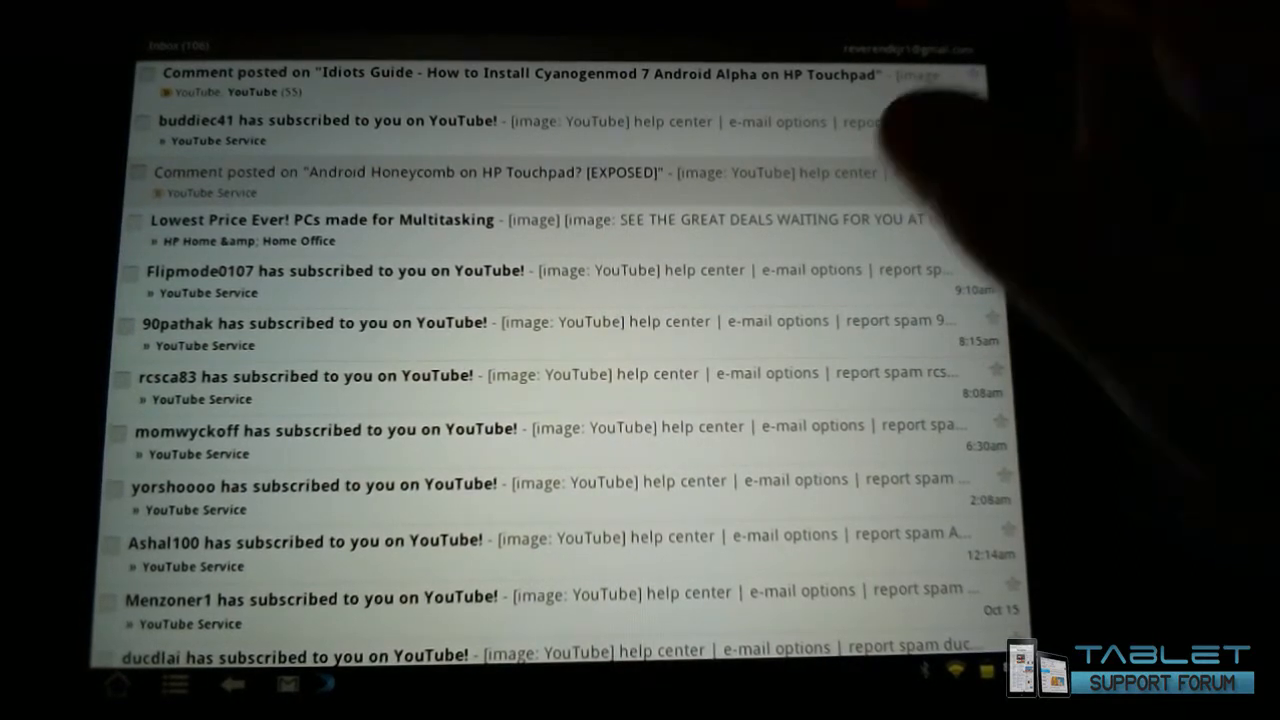
{"action": "left_click", "coordinate": [500, 72]}
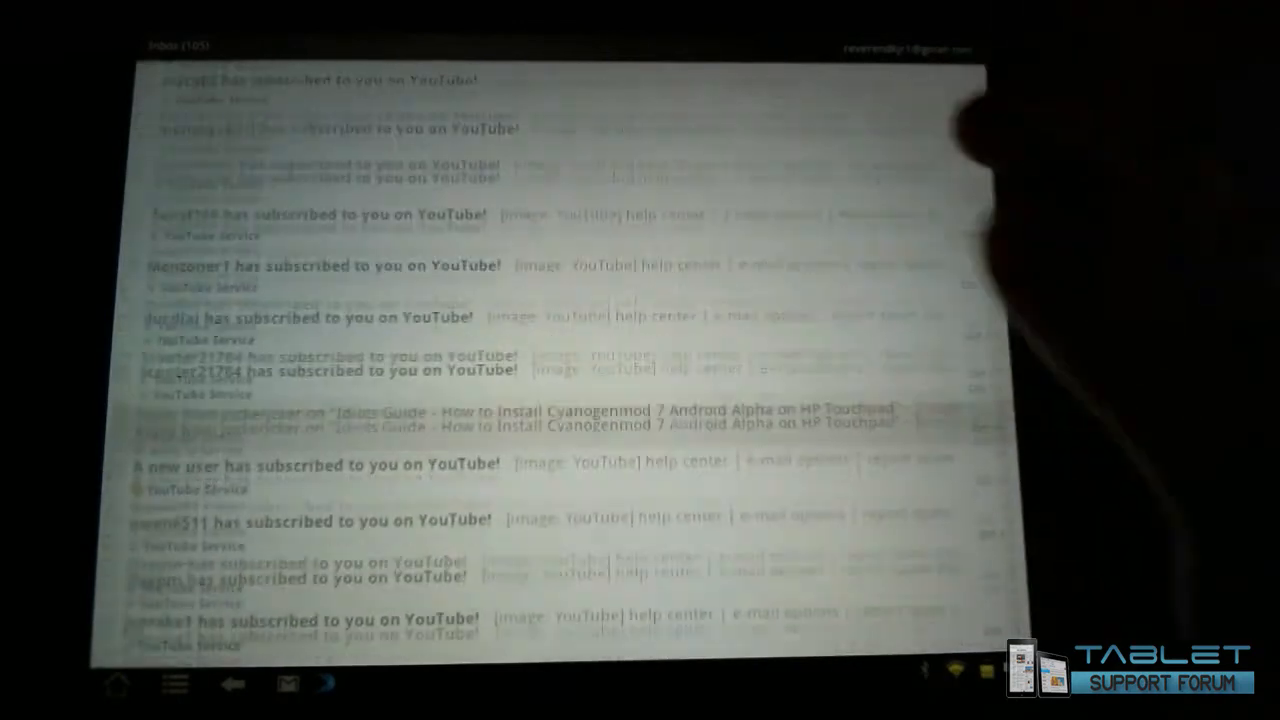
{"action": "scroll", "scroll_direction": "down", "scroll_amount": 3}
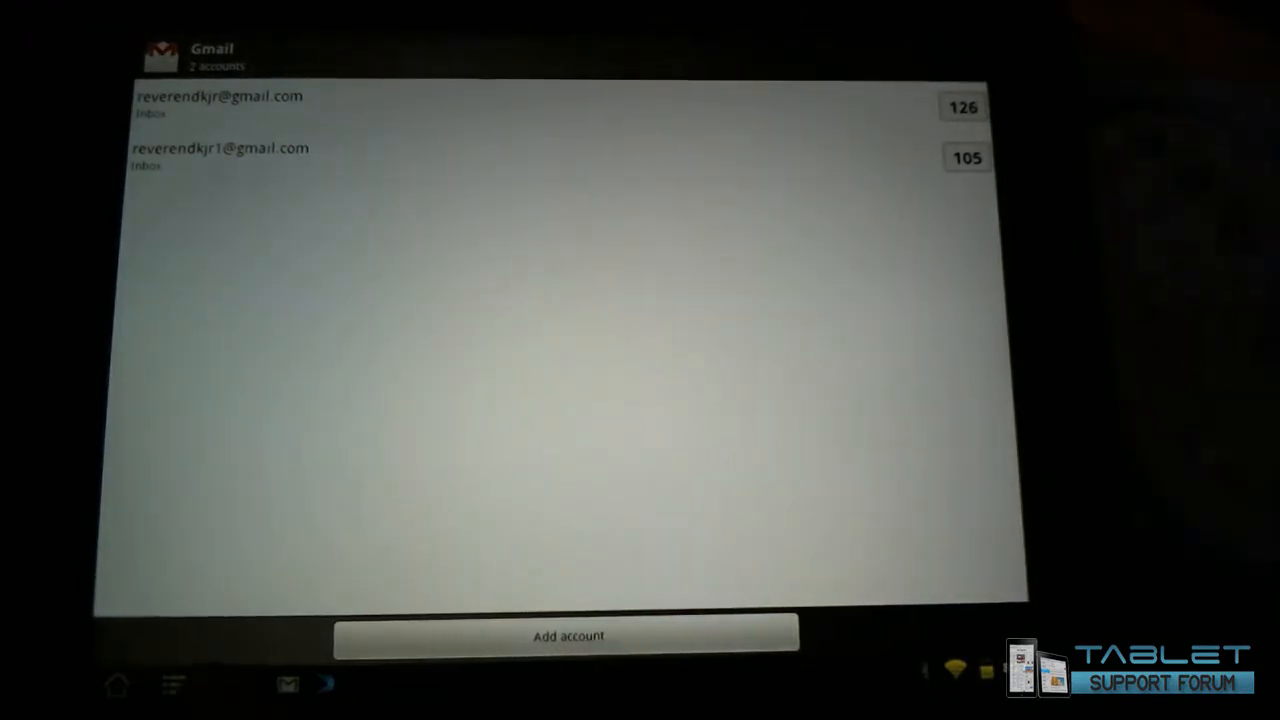
{"action": "left_click", "coordinate": [117, 684]}
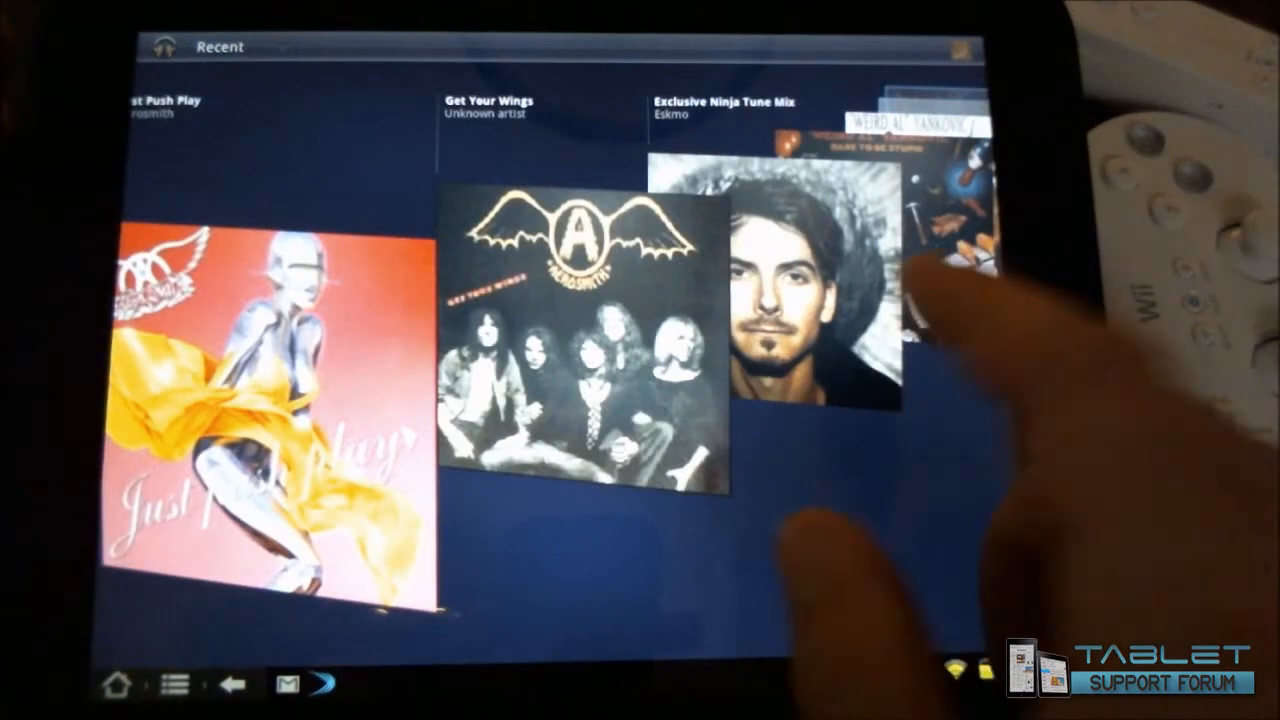
Browse recent albums and play Aerosmith's 'Toys in the Attic'
{"action": "scroll", "scroll_direction": "left", "scroll_amount": 3}
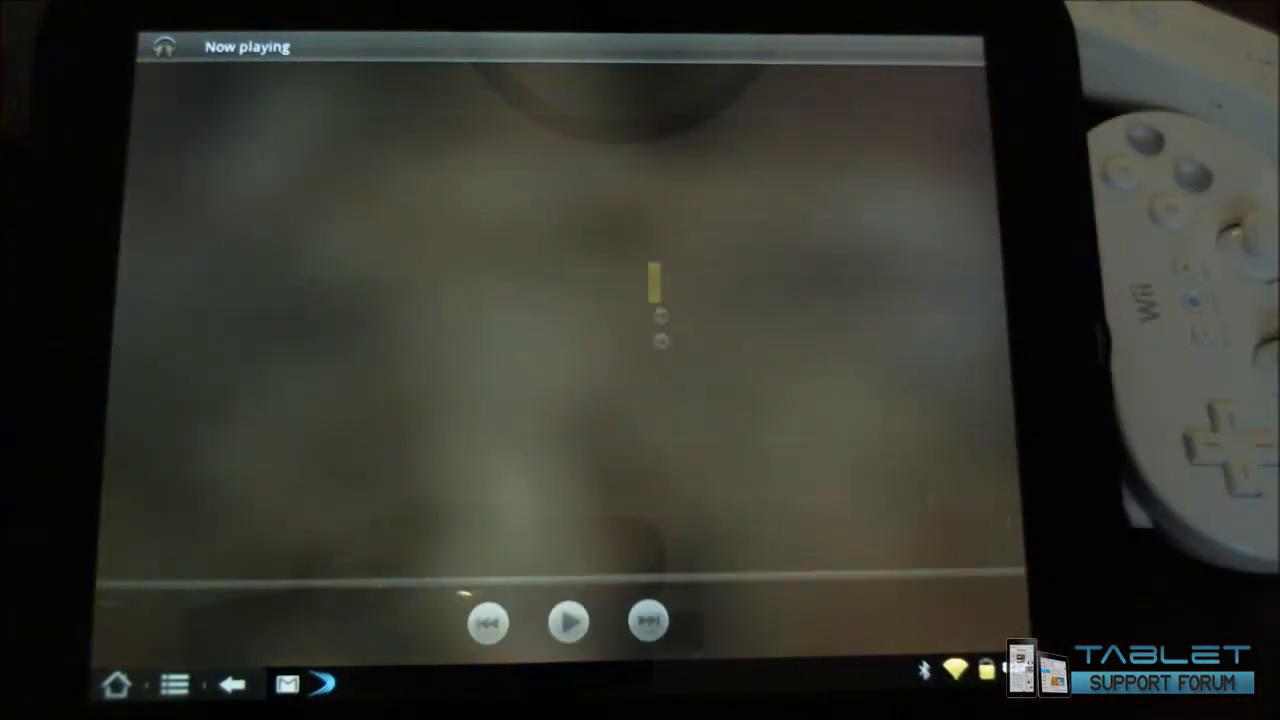
{"action": "left_click", "coordinate": [569, 620]}
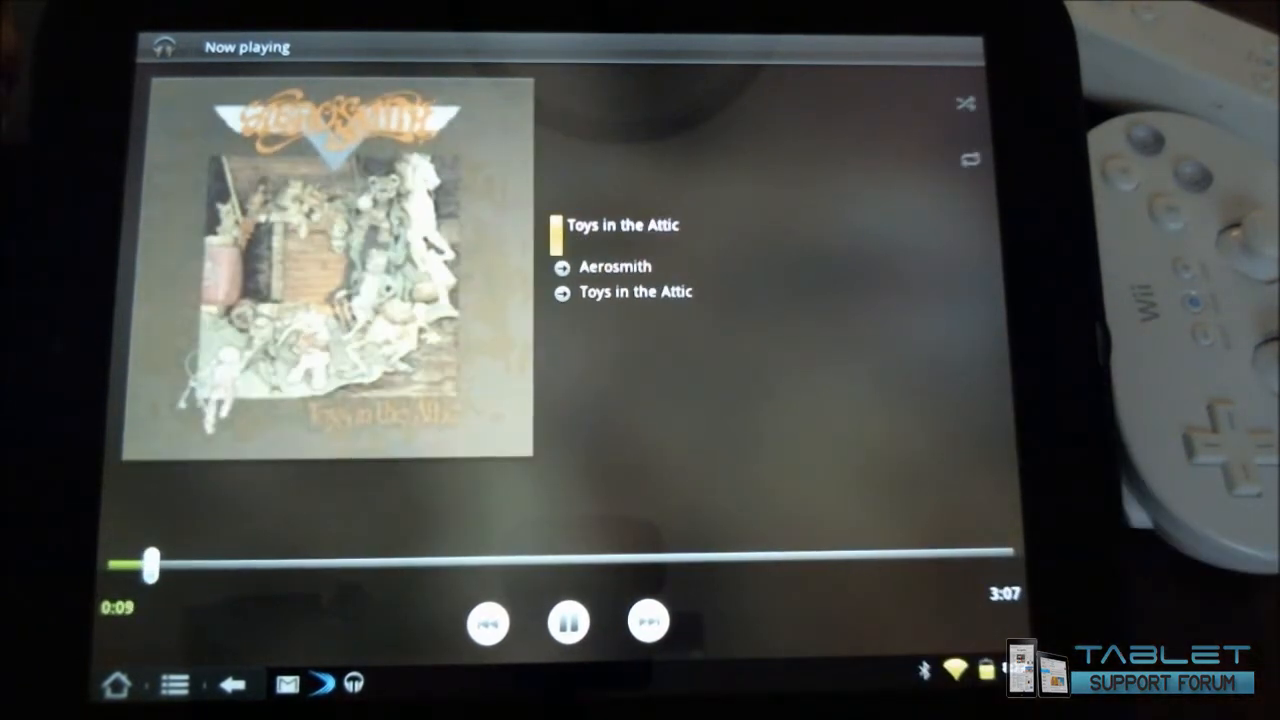
{"action": "left_click", "coordinate": [647, 621]}
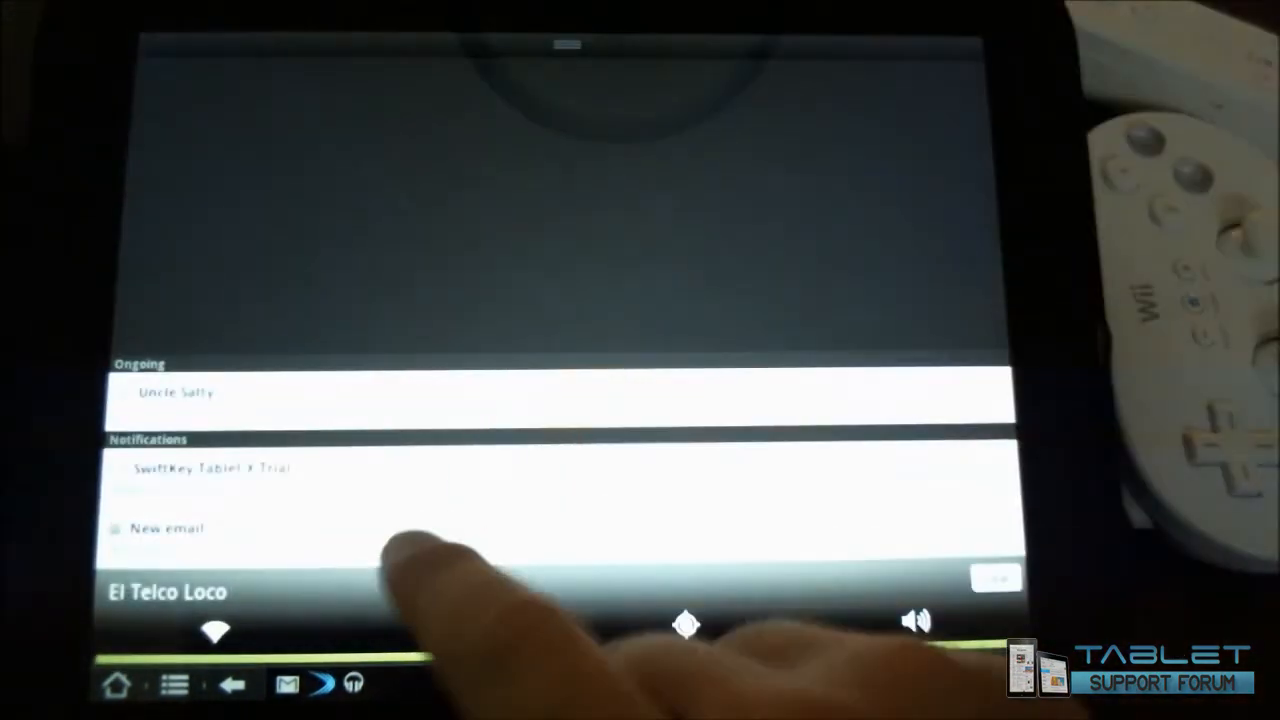
Tap a notification and dismiss the 'Complete action using' prompt
{"action": "left_click", "coordinate": [166, 528]}
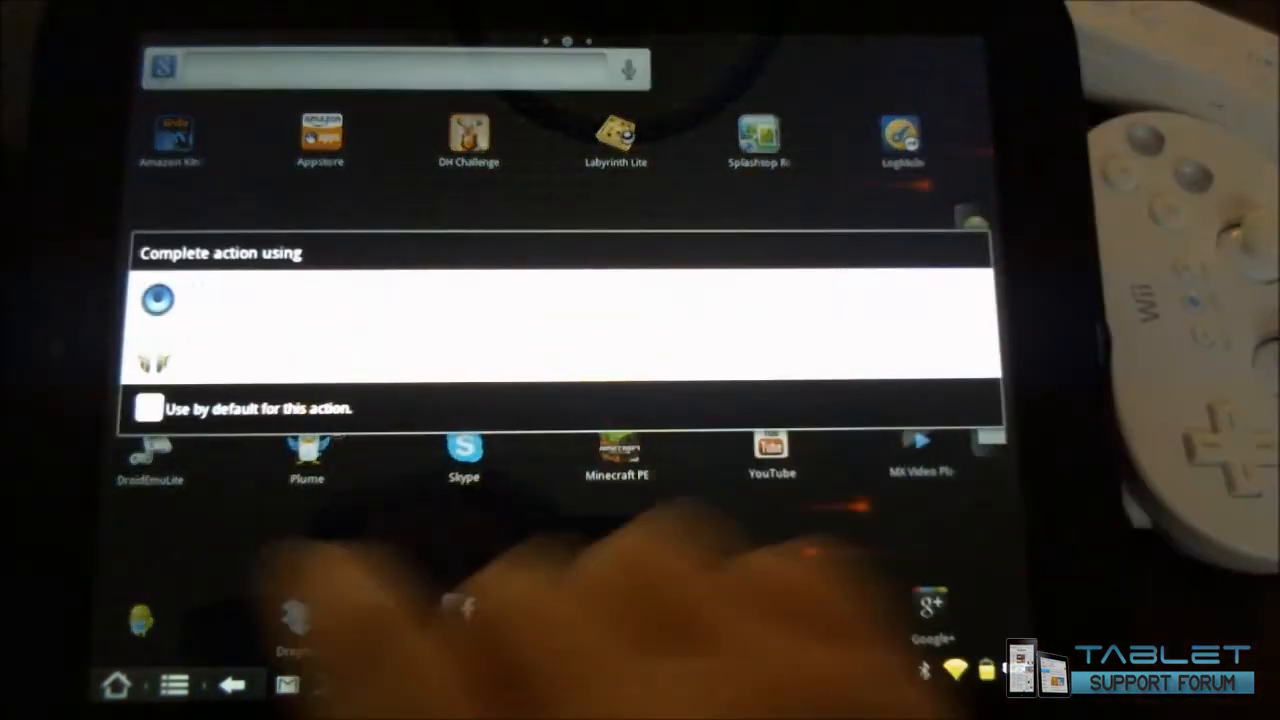
{"action": "left_click", "coordinate": [149, 408]}
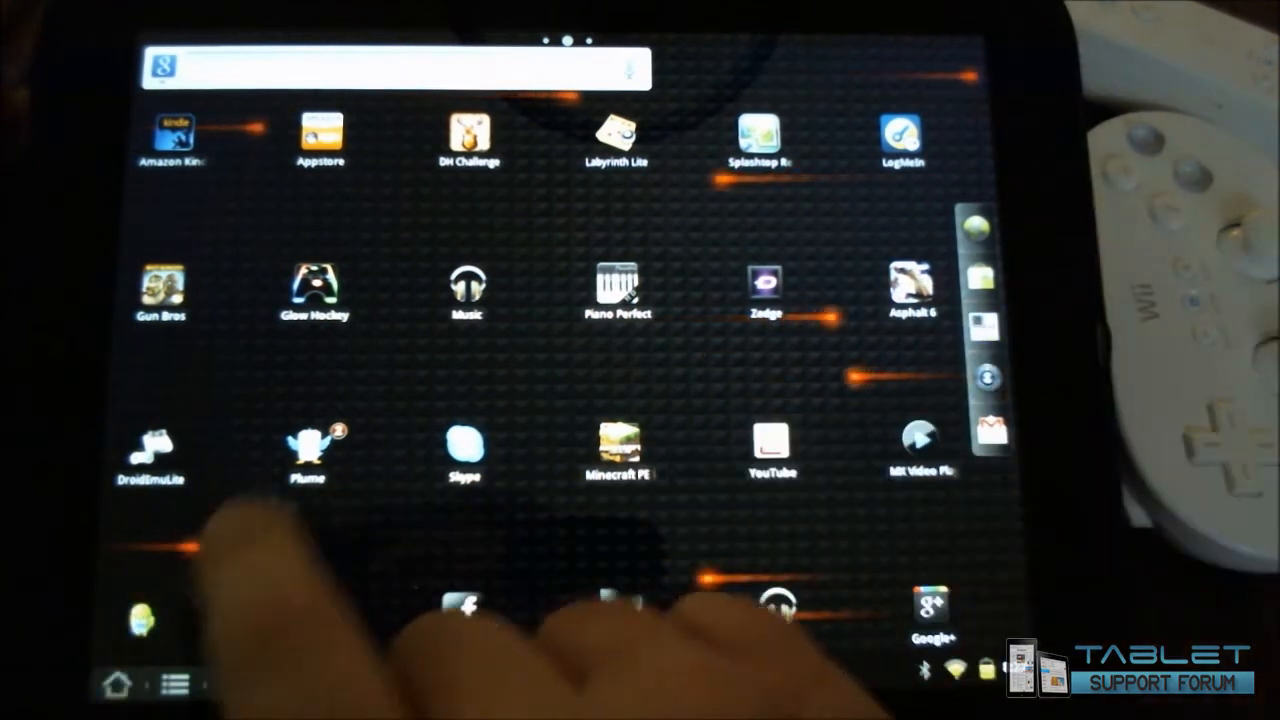
Launch Plume and scroll its Timeline and Mentions columns
{"action": "left_click", "coordinate": [308, 445]}
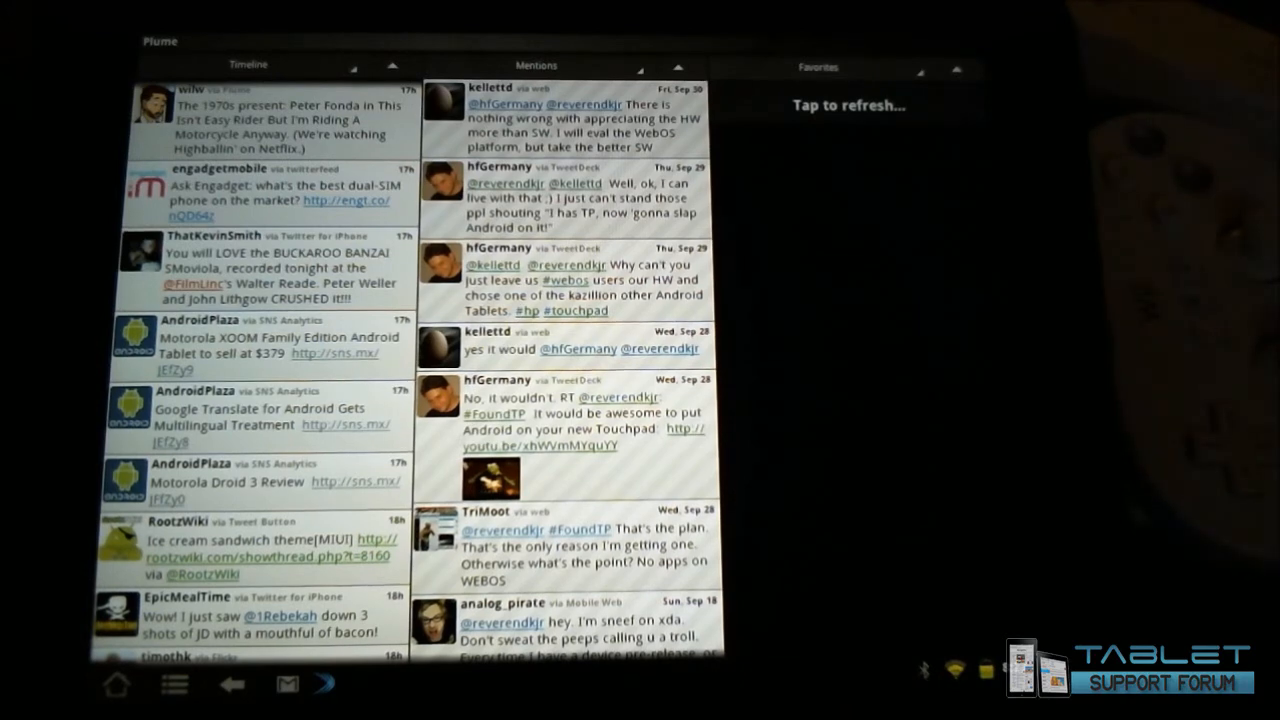
{"action": "scroll", "scroll_direction": "down", "scroll_amount": 3}
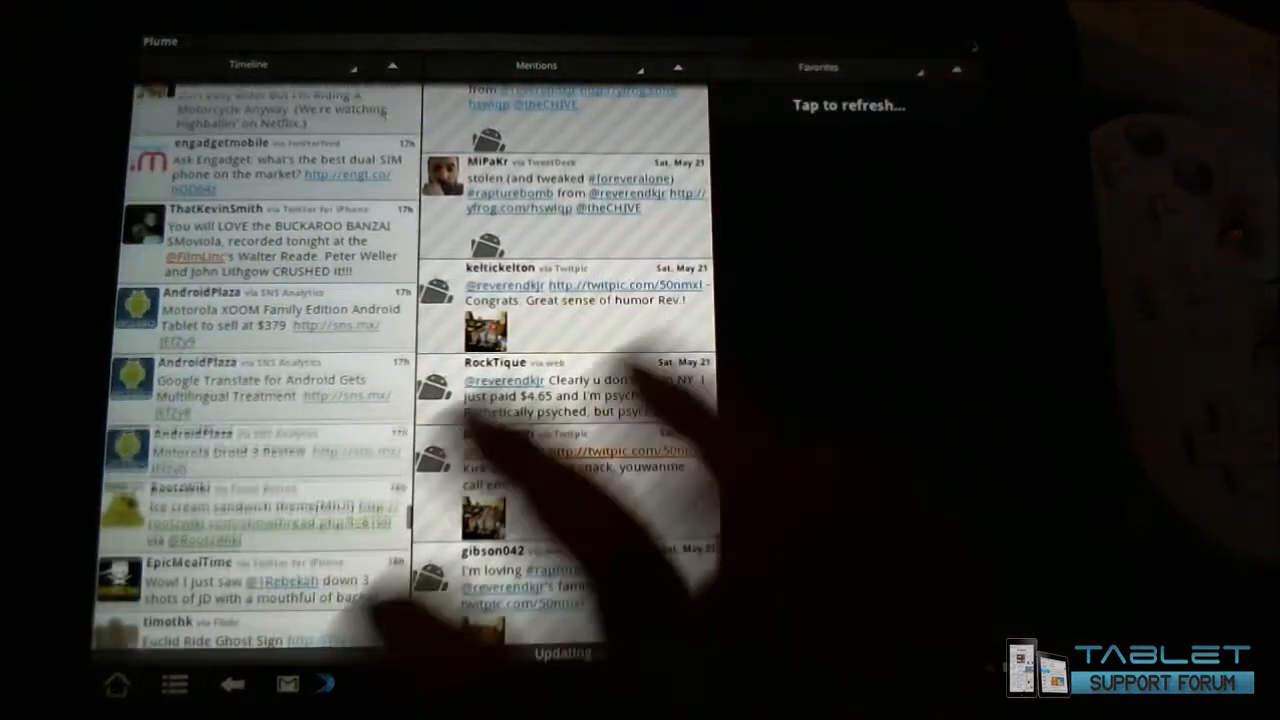
{"action": "scroll", "scroll_direction": "down", "scroll_amount": 3}
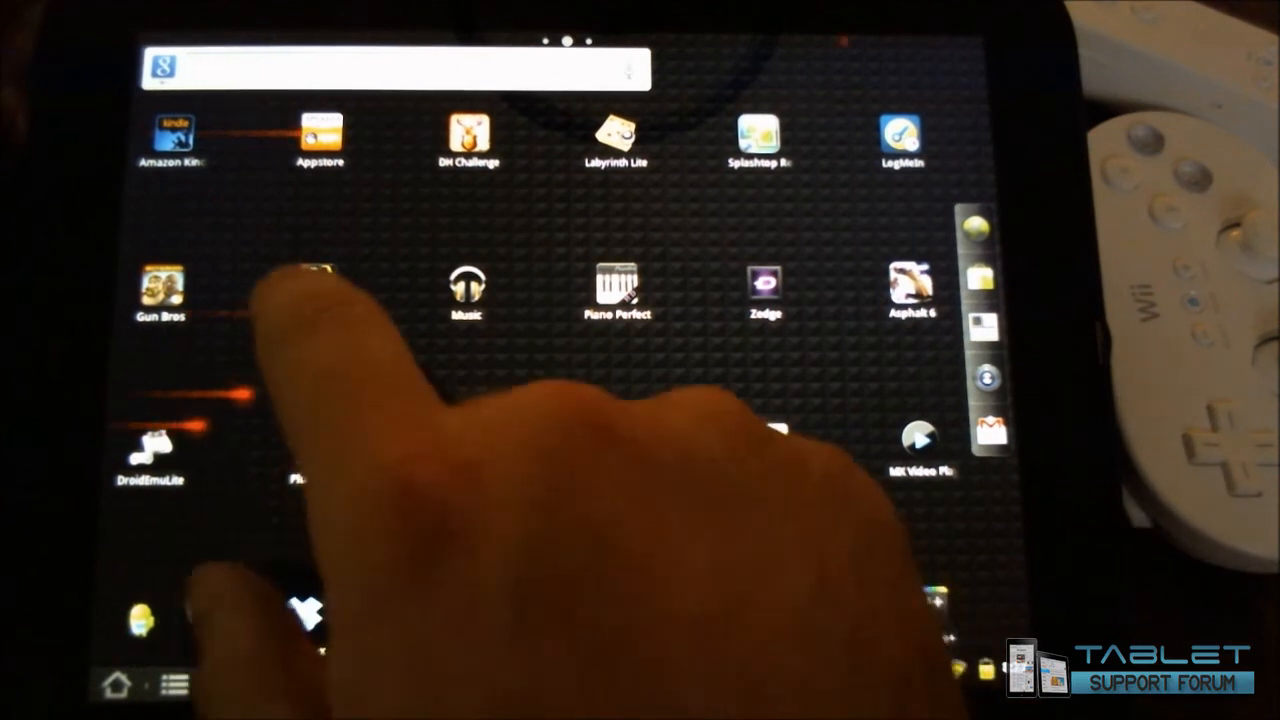
Launch Glow Hockey and choose Play to reach the difficulty options
{"action": "left_click", "coordinate": [310, 290]}
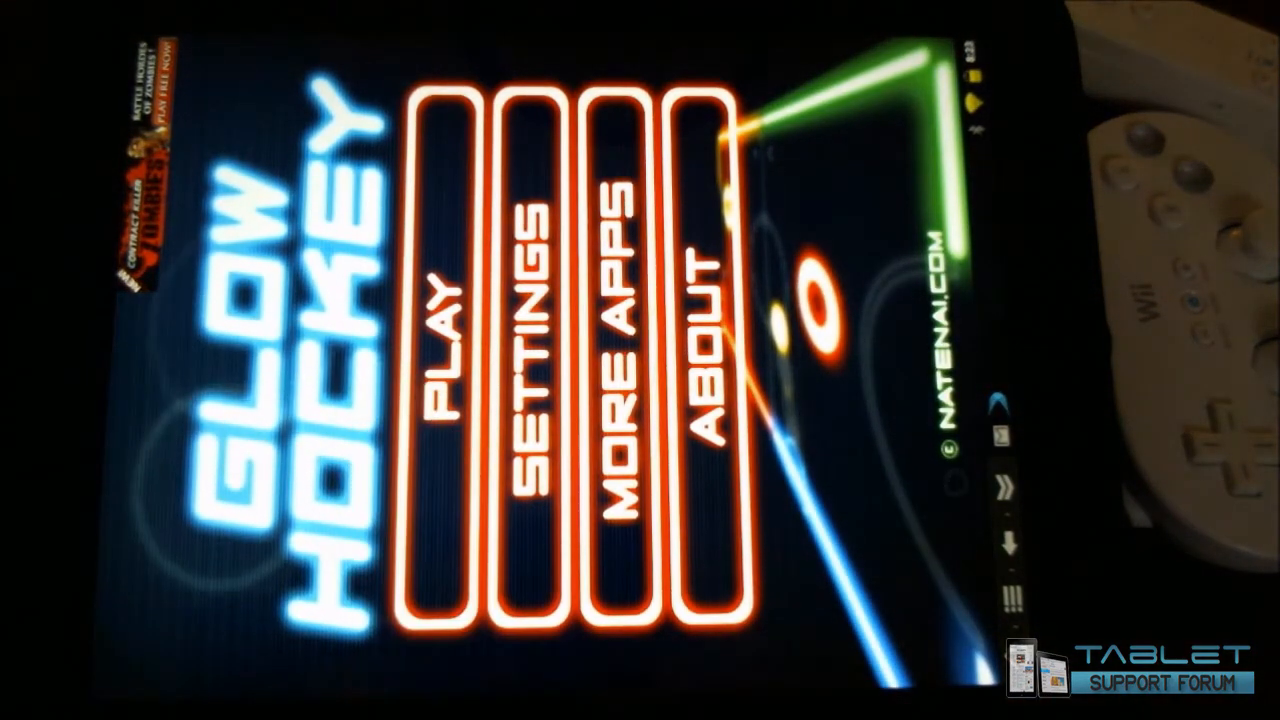
{"action": "left_click", "coordinate": [445, 350]}
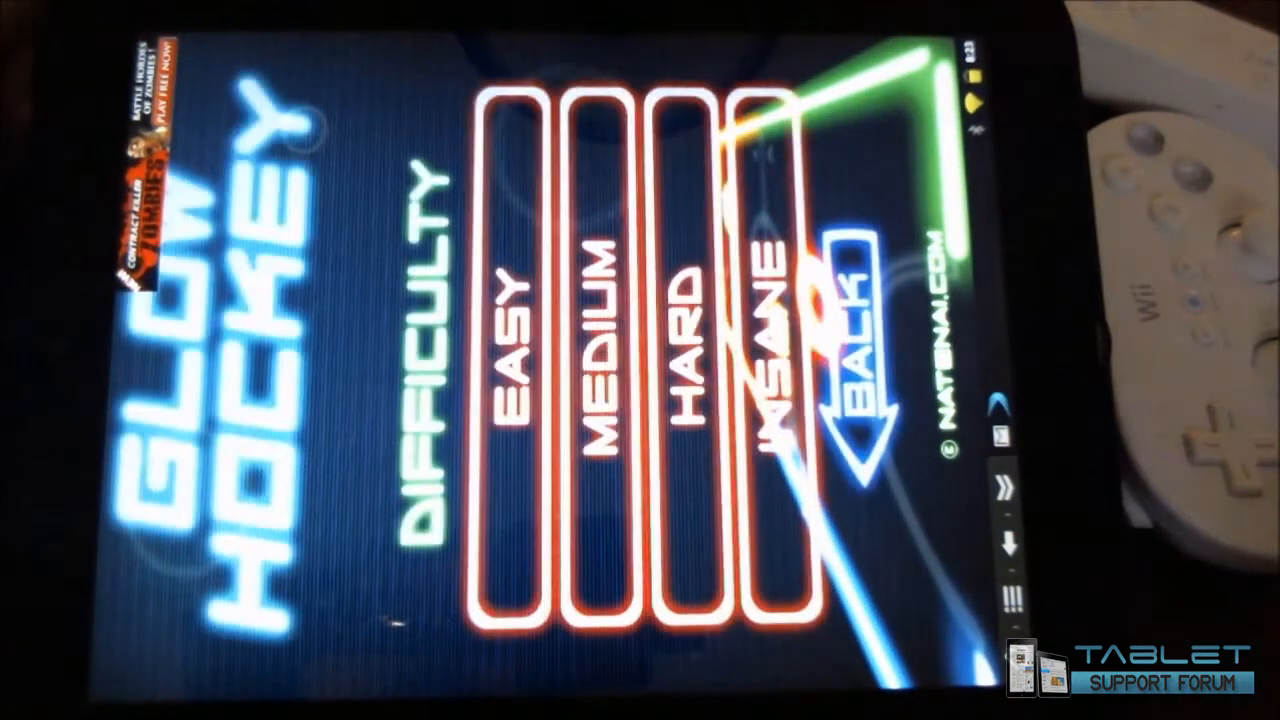